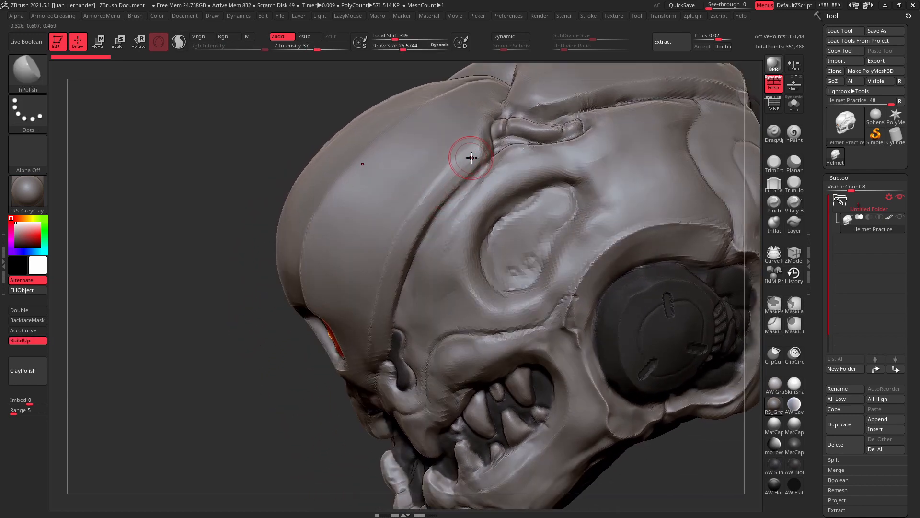
{"action": "mouse_move", "coordinate": [390, 276]}
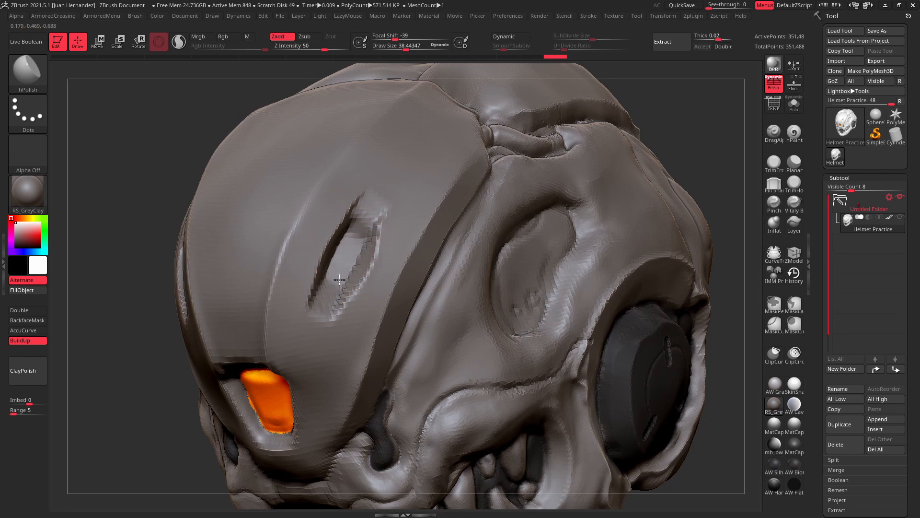
{"action": "mouse_move", "coordinate": [353, 181]}
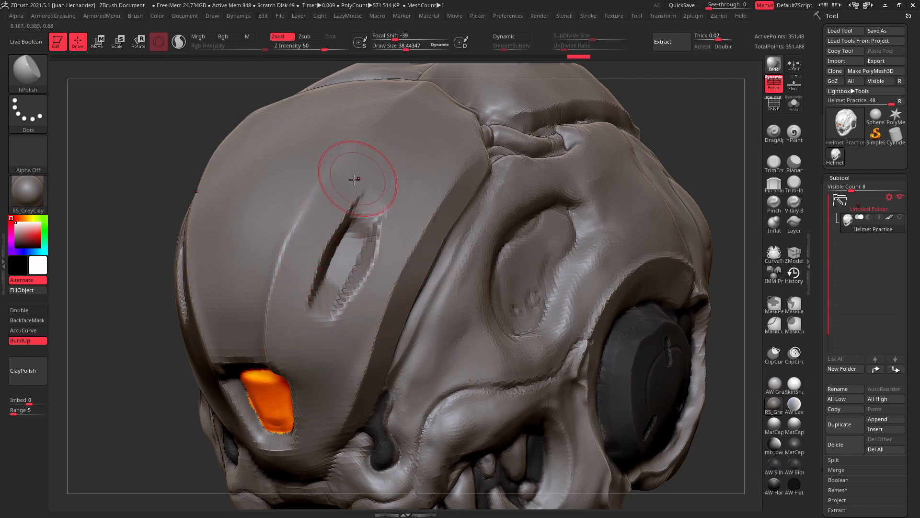
{"action": "mouse_move", "coordinate": [351, 246]}
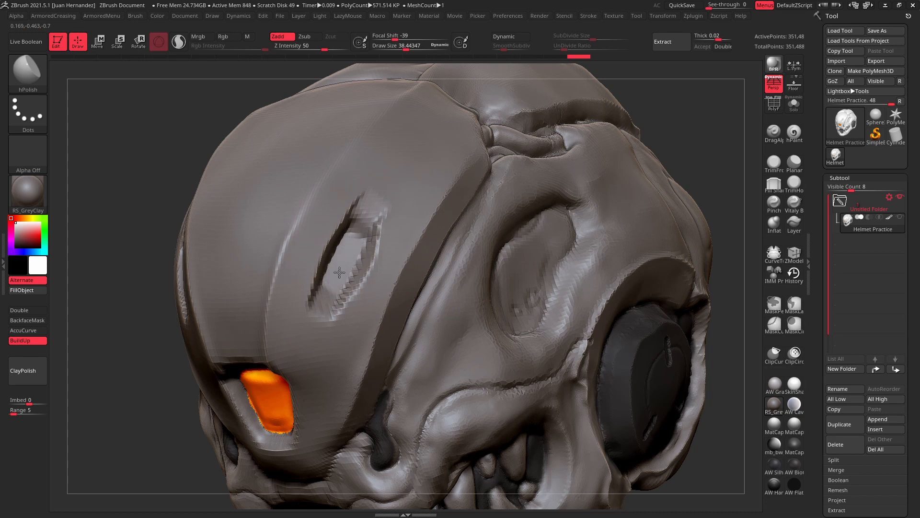
- Stroke the hPolish brush over the helmet forehead to flatten the area around the oval slot
{"action": "left_click", "coordinate": [338, 267]}
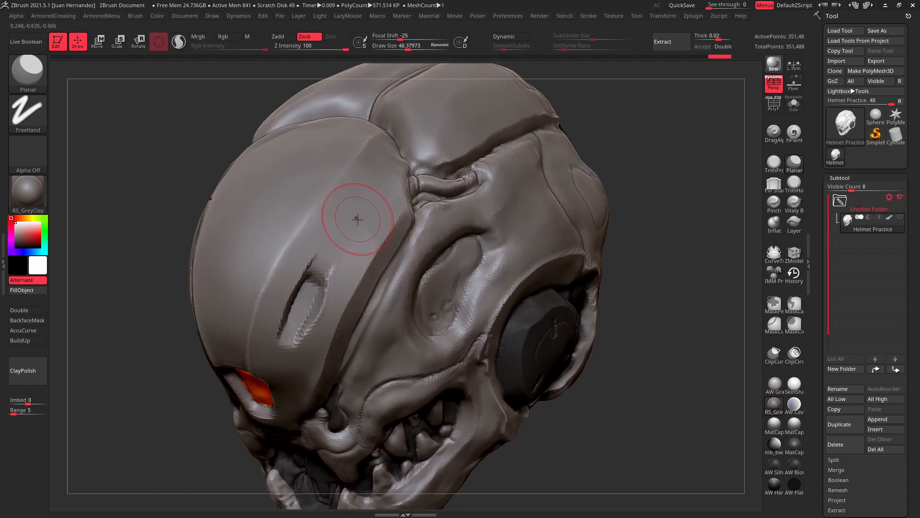
{"action": "mouse_move", "coordinate": [355, 205]}
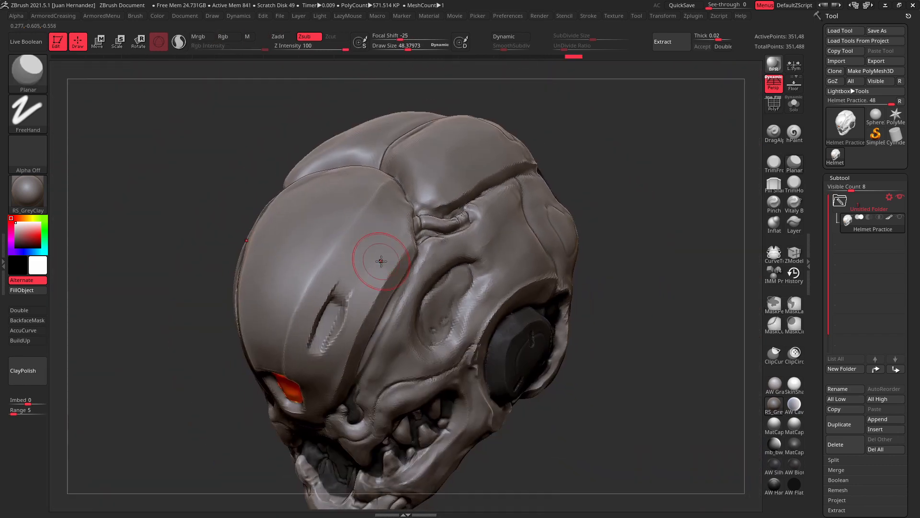
{"action": "mouse_move", "coordinate": [387, 222]}
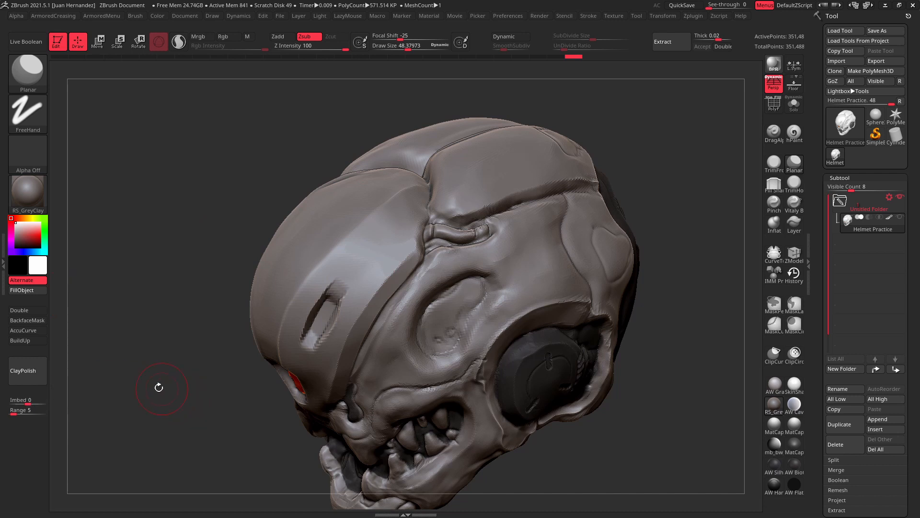
{"action": "mouse_move", "coordinate": [165, 112]}
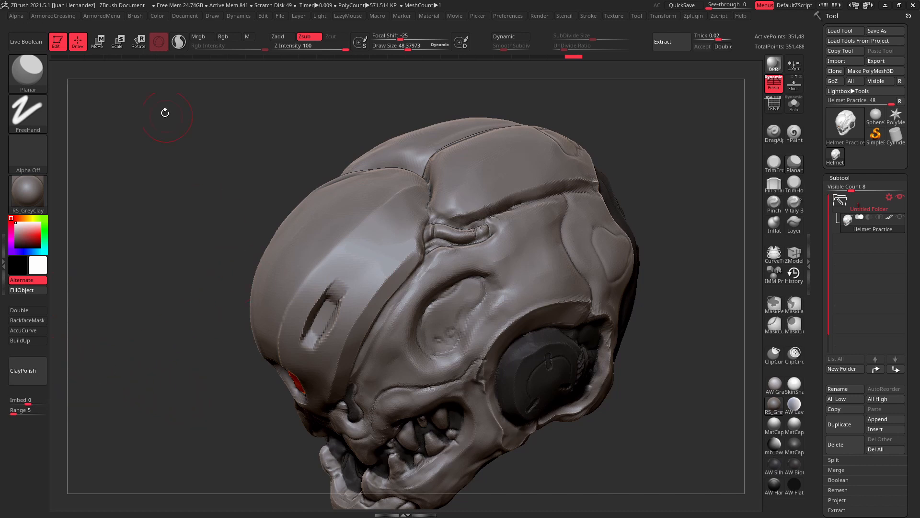
- Switch to the Planar brush to plane the helmet's forehead panel flatter
{"action": "left_click", "coordinate": [135, 15]}
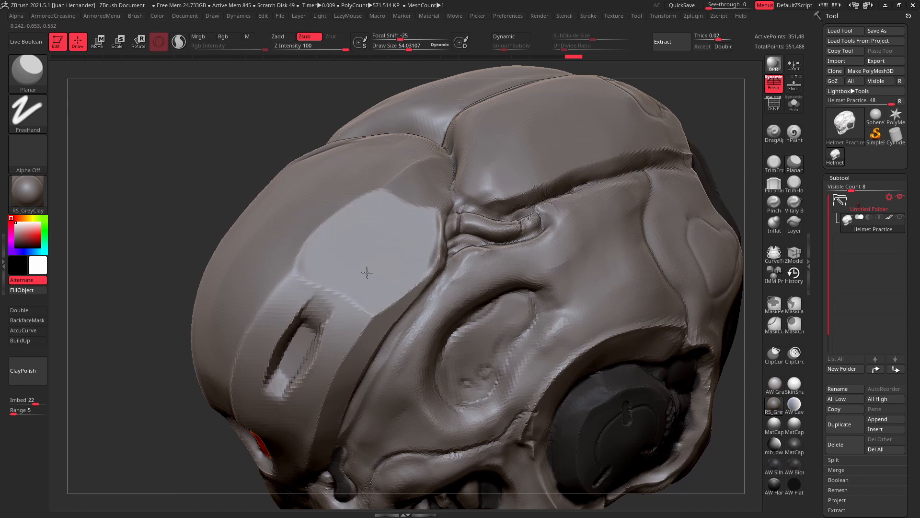
{"action": "mouse_move", "coordinate": [402, 244]}
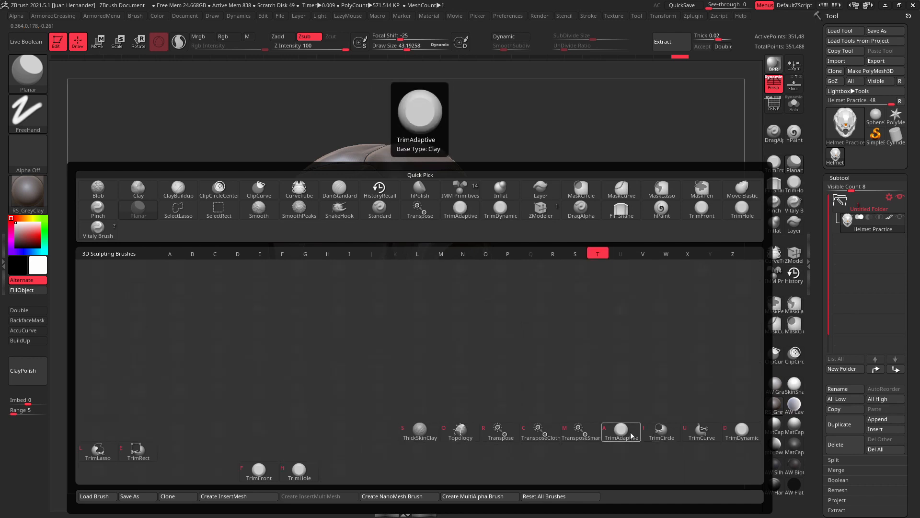
{"action": "mouse_move", "coordinate": [625, 436]}
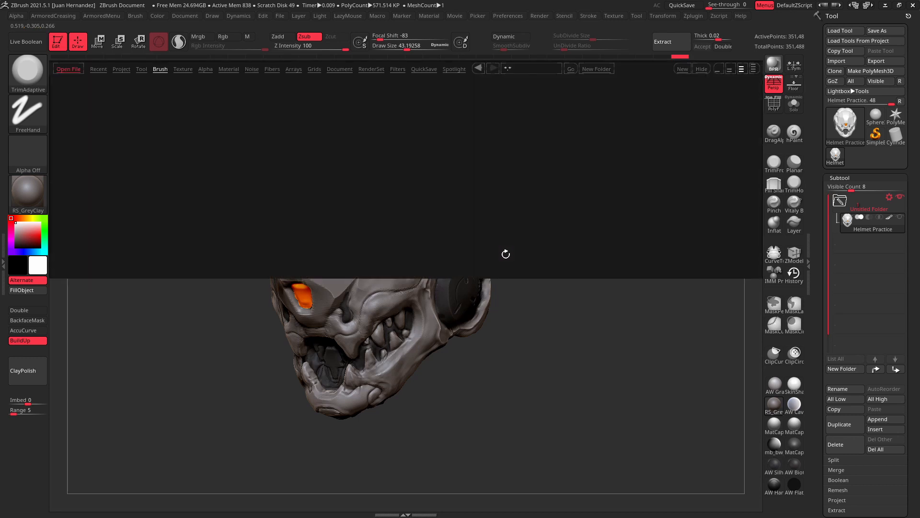
- Browse the LightBox brush folders, show all sculpting brushes, and choose TrimAdaptive
{"action": "left_click", "coordinate": [159, 69]}
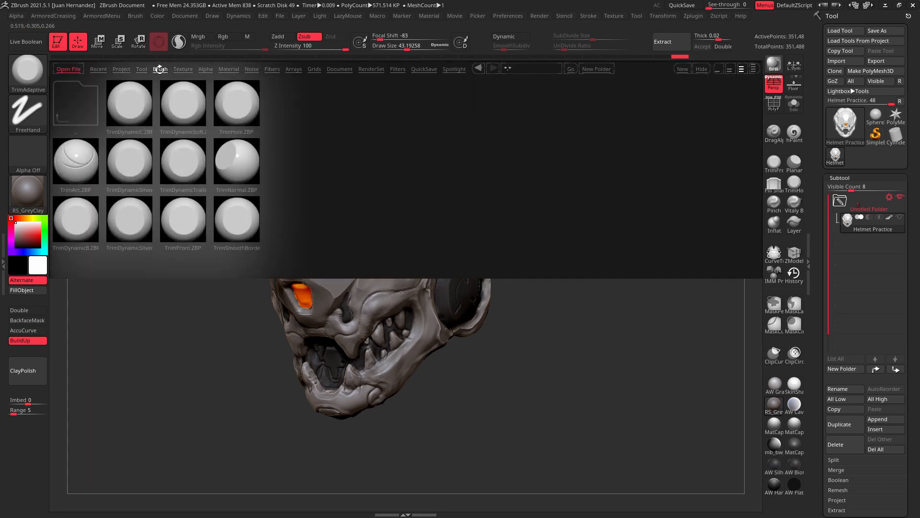
{"action": "left_click", "coordinate": [128, 103]}
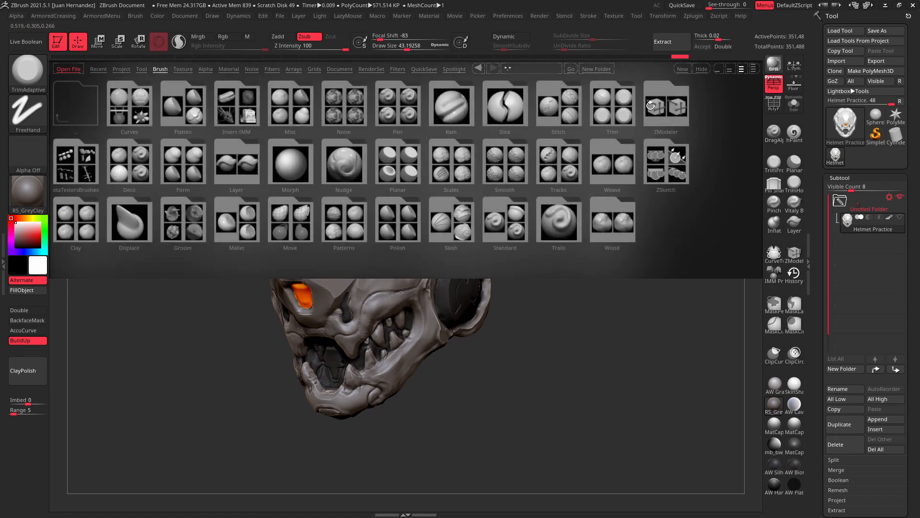
{"action": "left_click", "coordinate": [610, 104]}
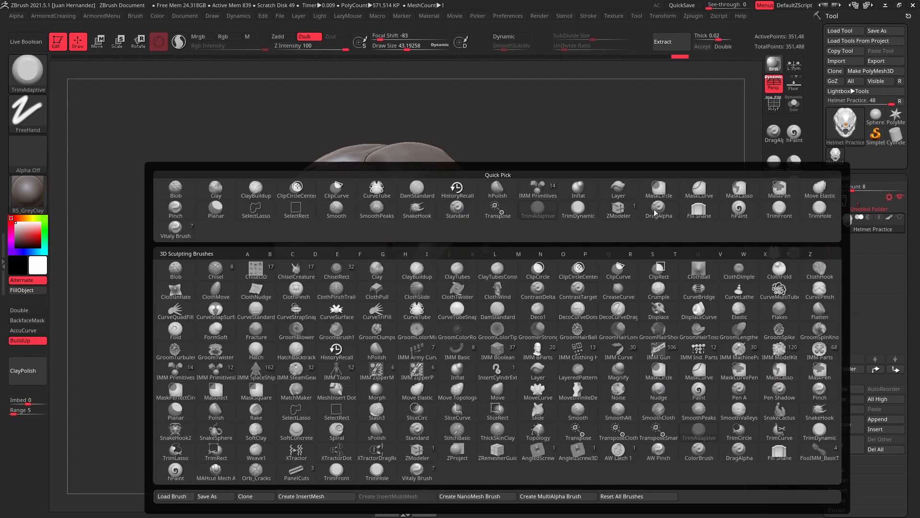
{"action": "left_click", "coordinate": [779, 188]}
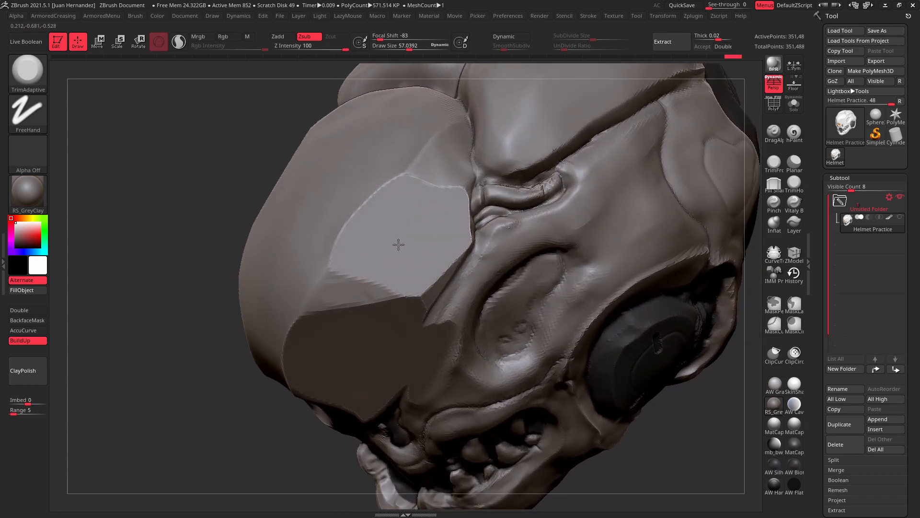
{"action": "mouse_move", "coordinate": [372, 235]}
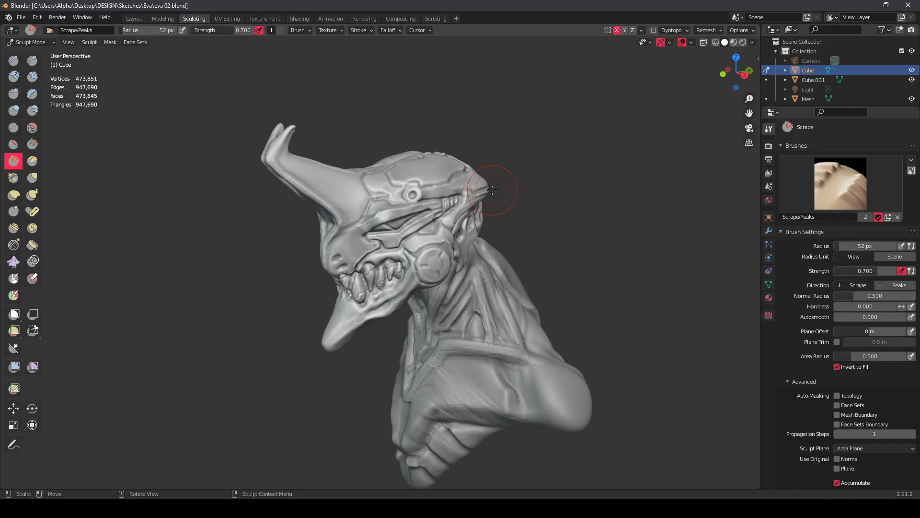
{"action": "mouse_move", "coordinate": [440, 197]}
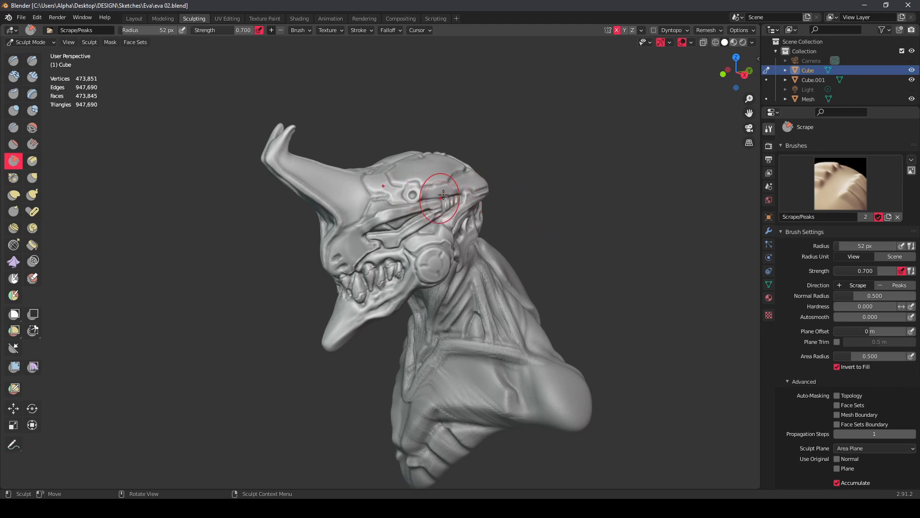
{"action": "mouse_move", "coordinate": [467, 246]}
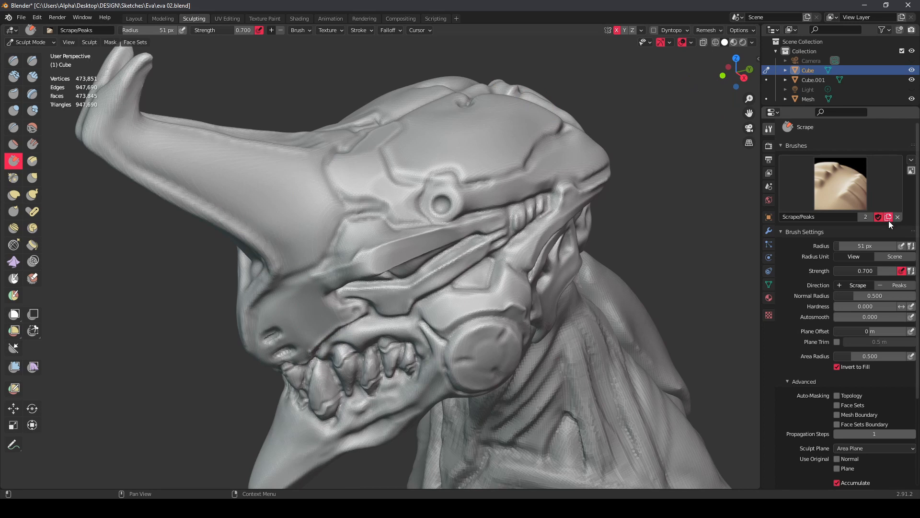
- Rename the copied Scrape brush to hPolish and check it in the brush list
{"action": "double_click", "coordinate": [816, 217]}
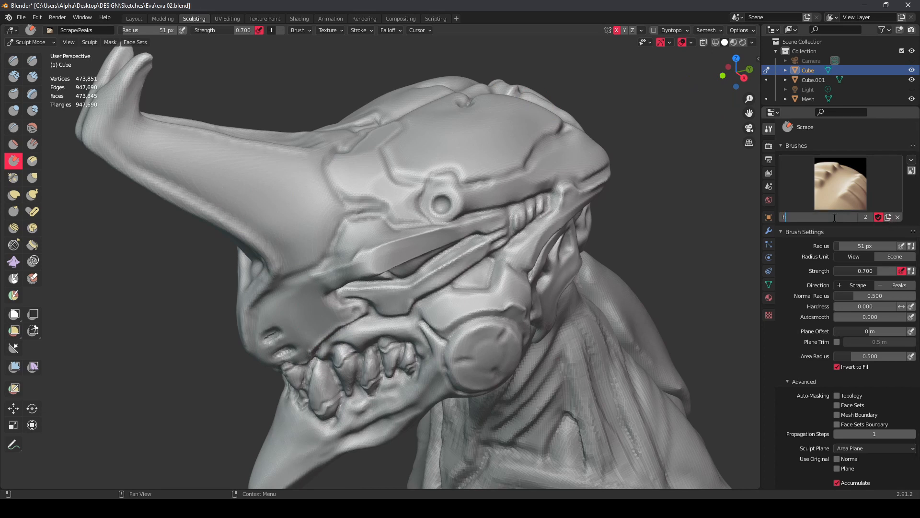
{"action": "type", "text": "Polish"}
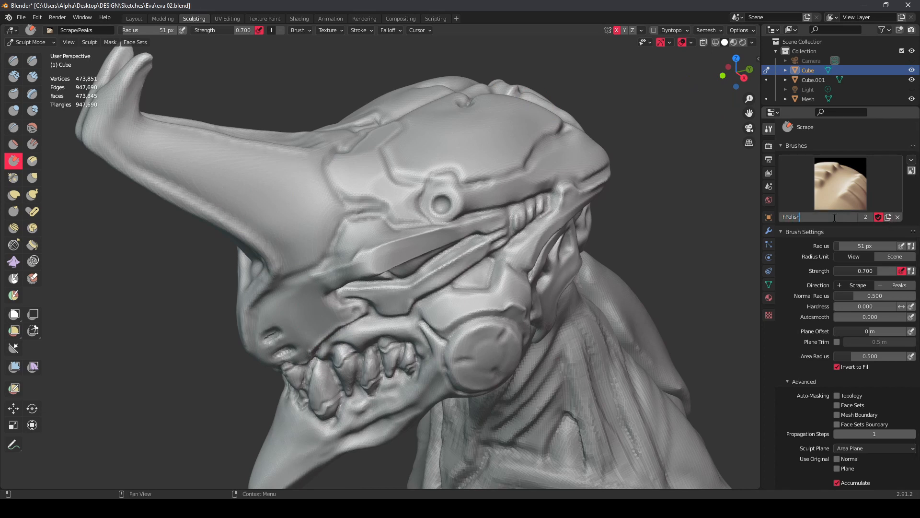
{"action": "left_click", "coordinate": [839, 184]}
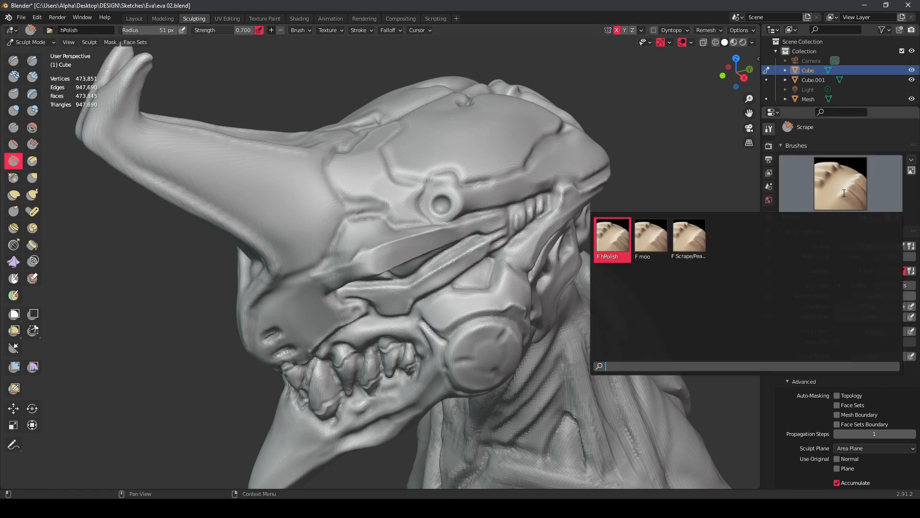
{"action": "left_click", "coordinate": [690, 236]}
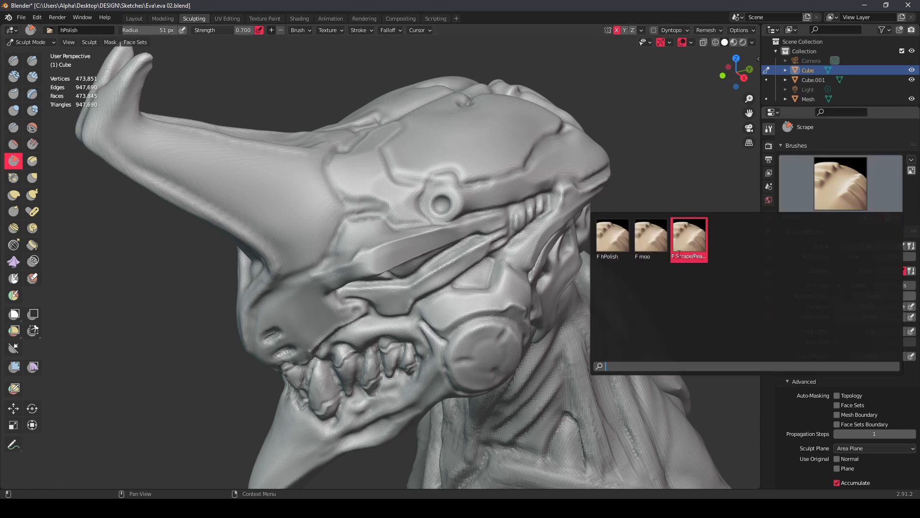
{"action": "left_click", "coordinate": [612, 235]}
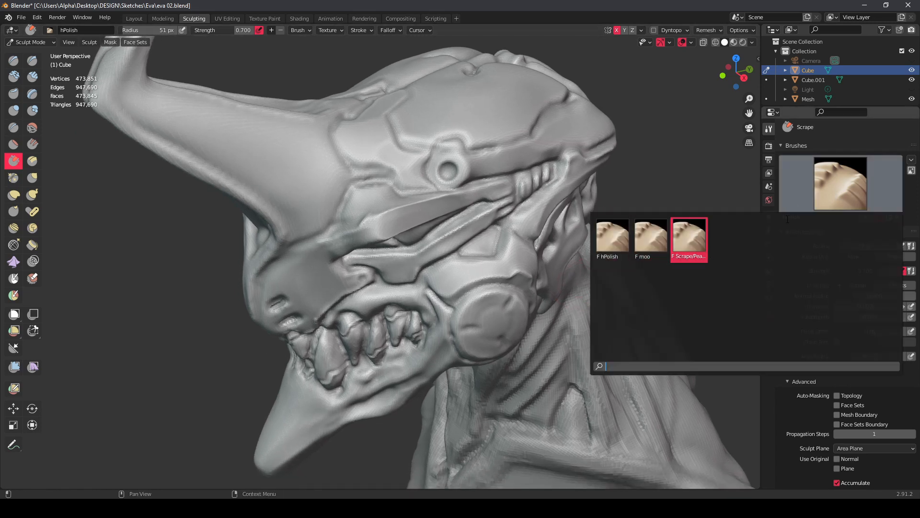
{"action": "left_click", "coordinate": [612, 235]}
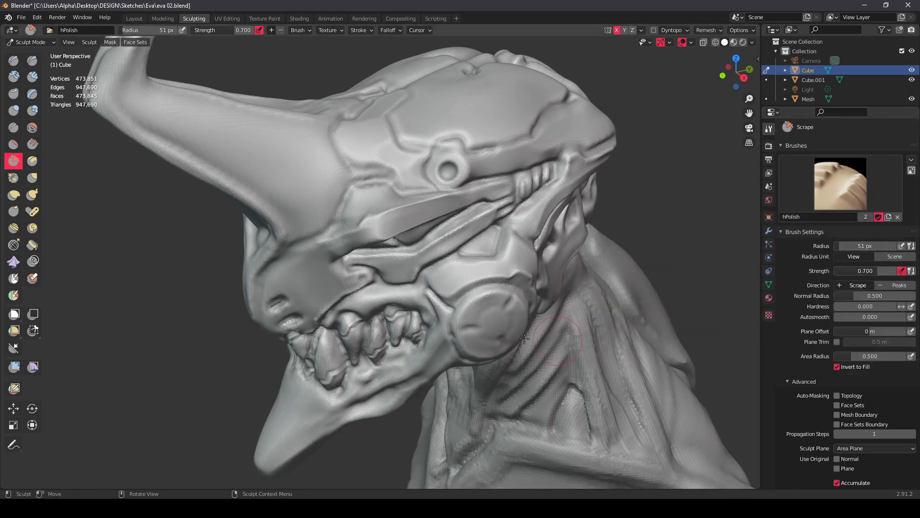
- Enable 0.2 m Plane Trim and flatten the blade-like ridge above the mouth
{"action": "left_click", "coordinate": [837, 342]}
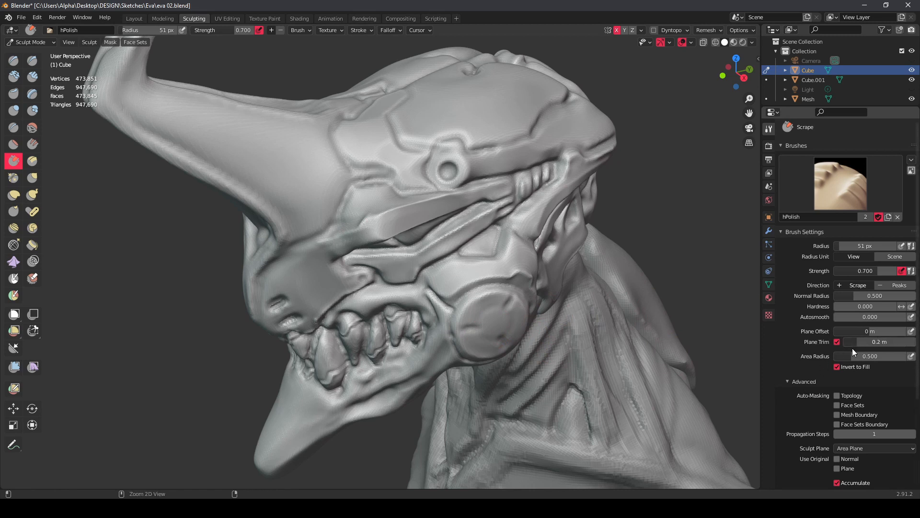
{"action": "mouse_move", "coordinate": [845, 348]}
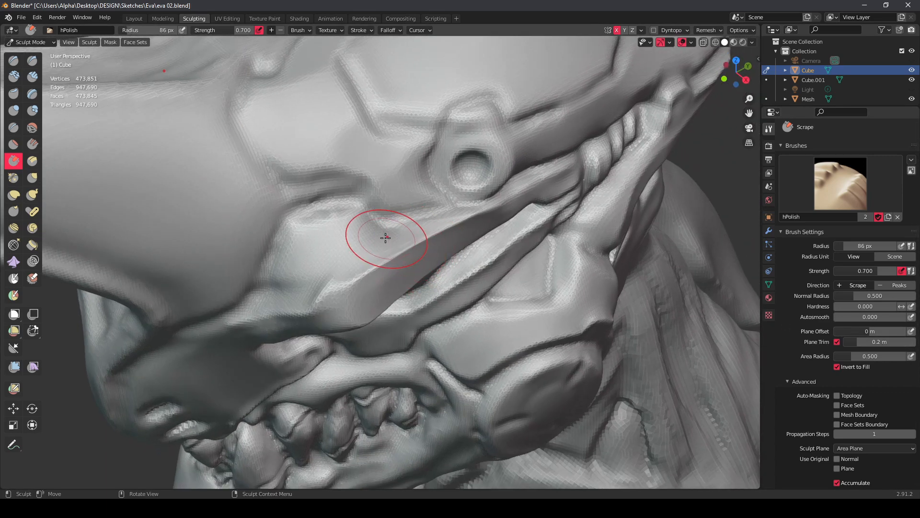
{"action": "left_click", "coordinate": [13, 278]}
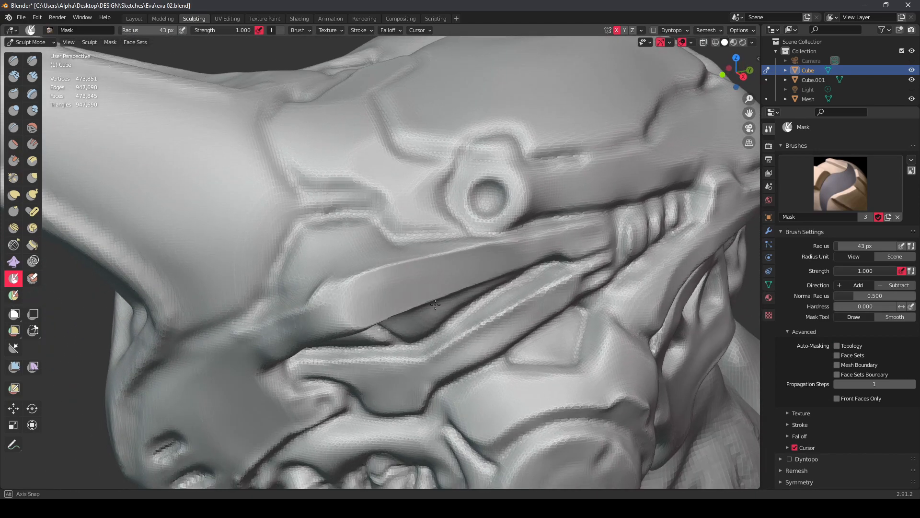
{"action": "left_click", "coordinate": [13, 161]}
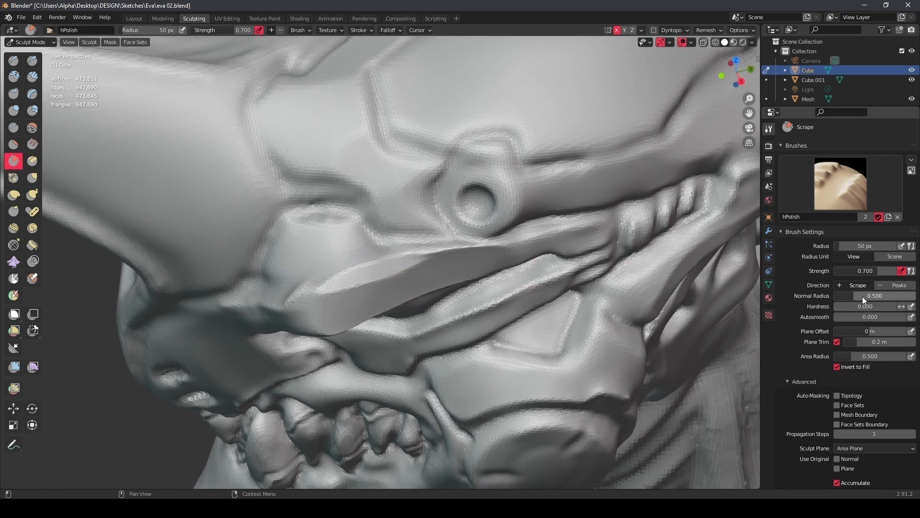
{"action": "mouse_move", "coordinate": [369, 272]}
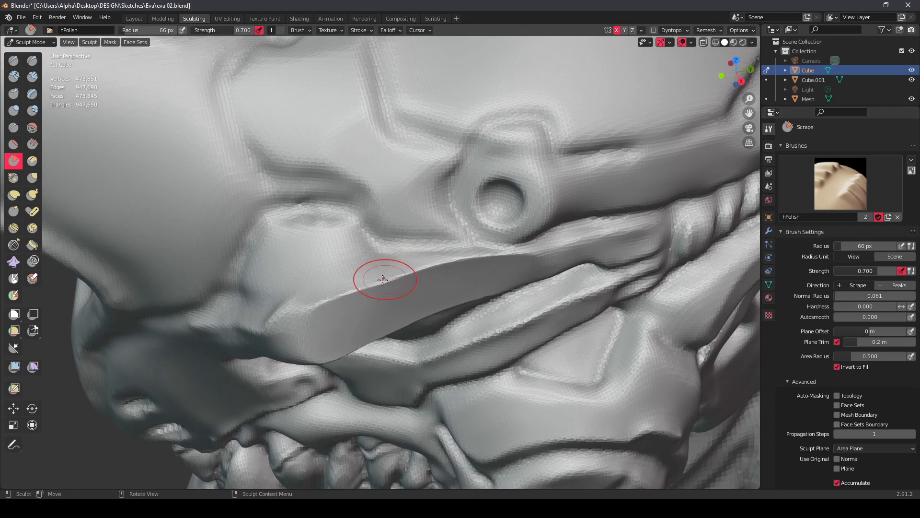
{"action": "mouse_move", "coordinate": [370, 288]}
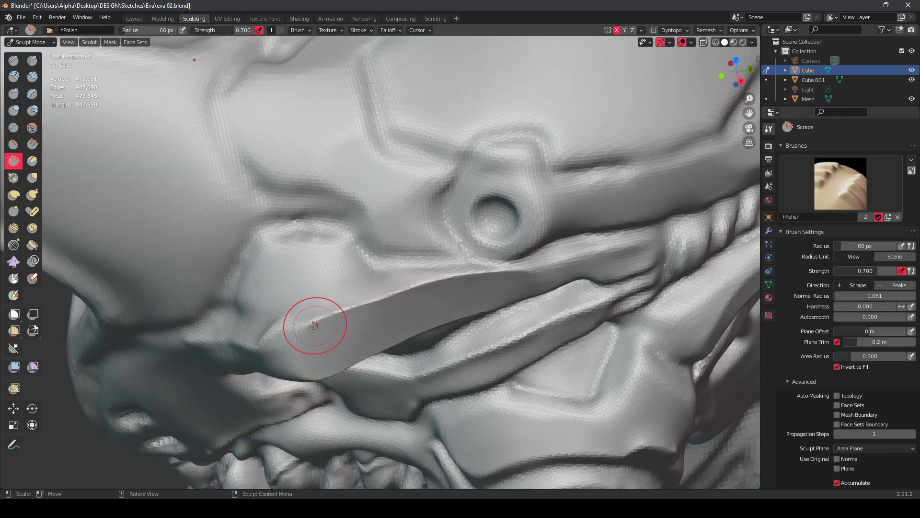
{"action": "mouse_move", "coordinate": [364, 327]}
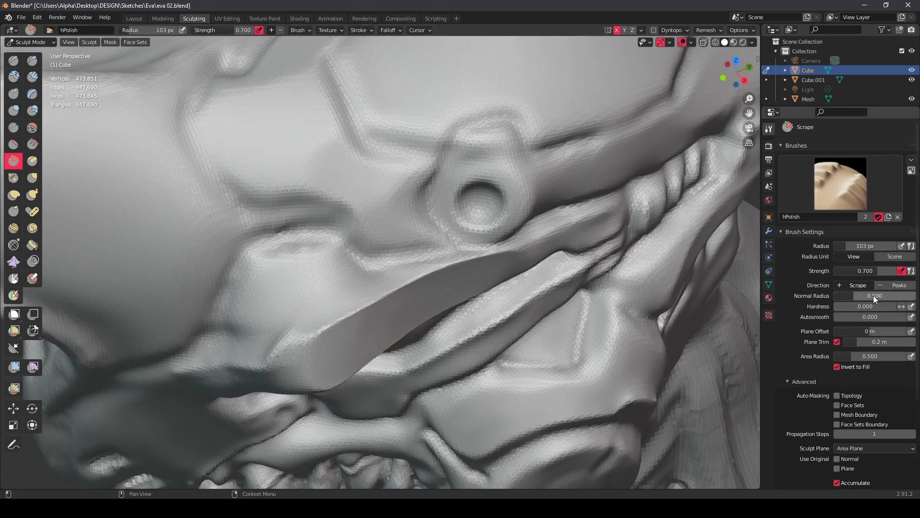
{"action": "mouse_move", "coordinate": [373, 310]}
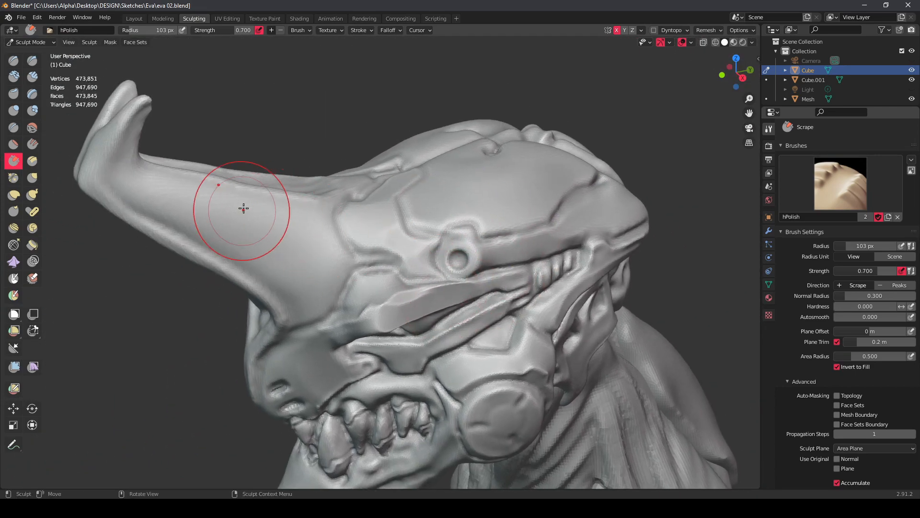
{"action": "left_click", "coordinate": [32, 77]}
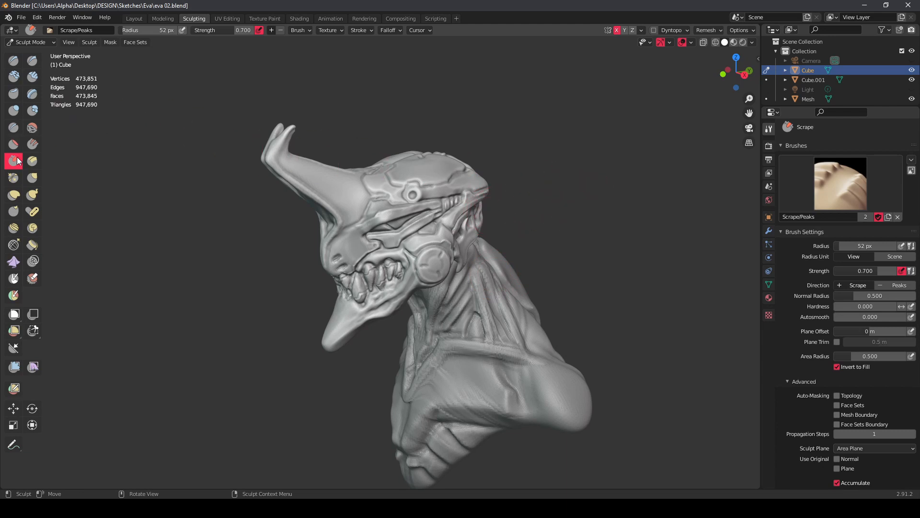
- Duplicate the Scrape/Peaks brush and rename the copy to Planar
{"action": "left_click", "coordinate": [888, 217]}
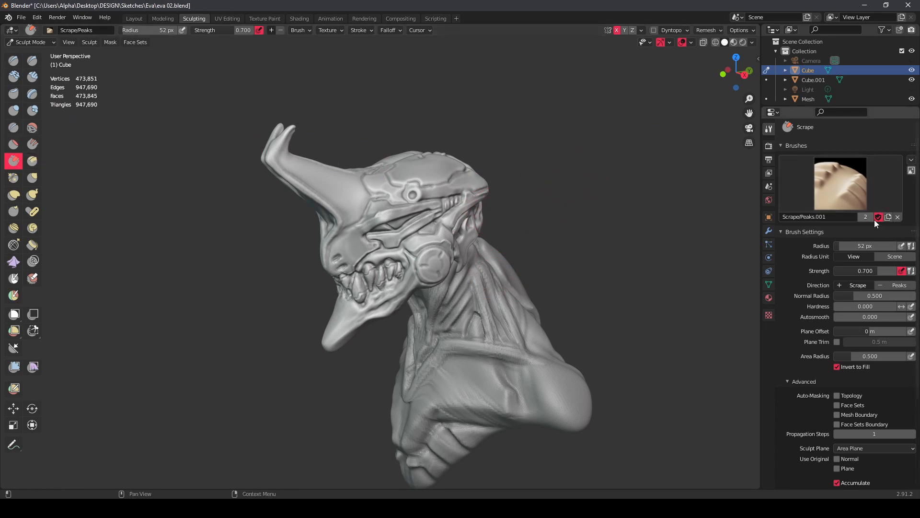
{"action": "double_click", "coordinate": [815, 217]}
{"action": "type", "text": "Planar"}
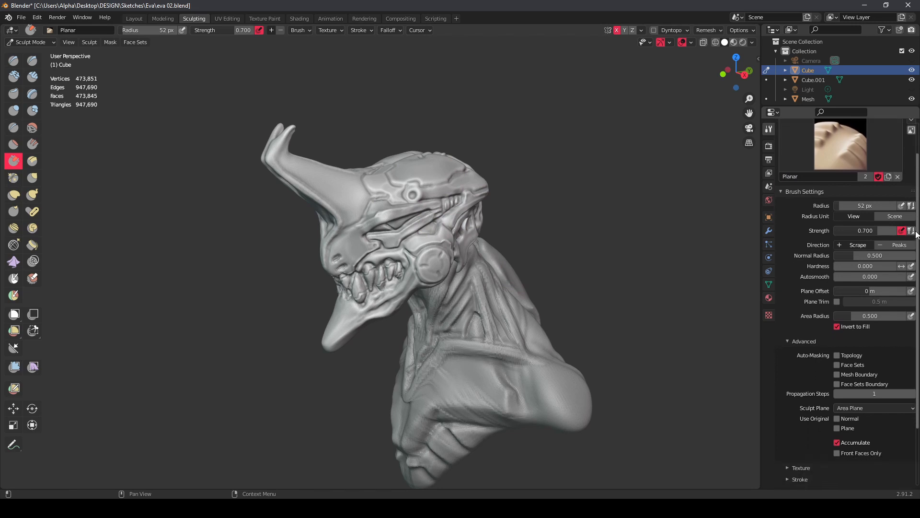
{"action": "scroll", "scroll_direction": "down", "scroll_amount": 3}
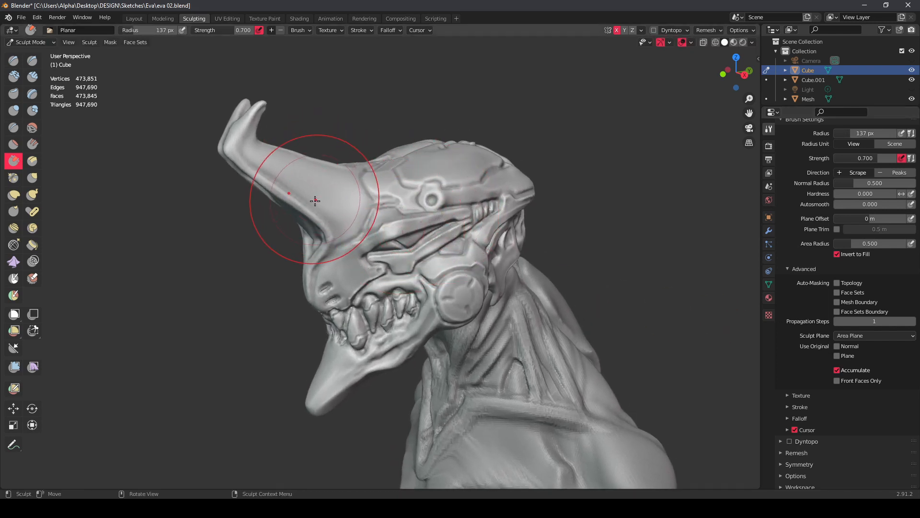
{"action": "mouse_move", "coordinate": [299, 214]}
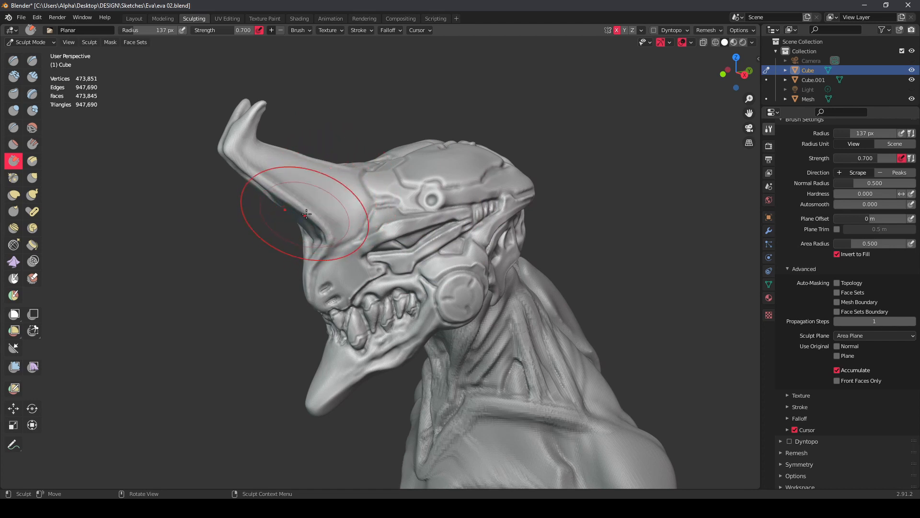
{"action": "mouse_move", "coordinate": [302, 210]}
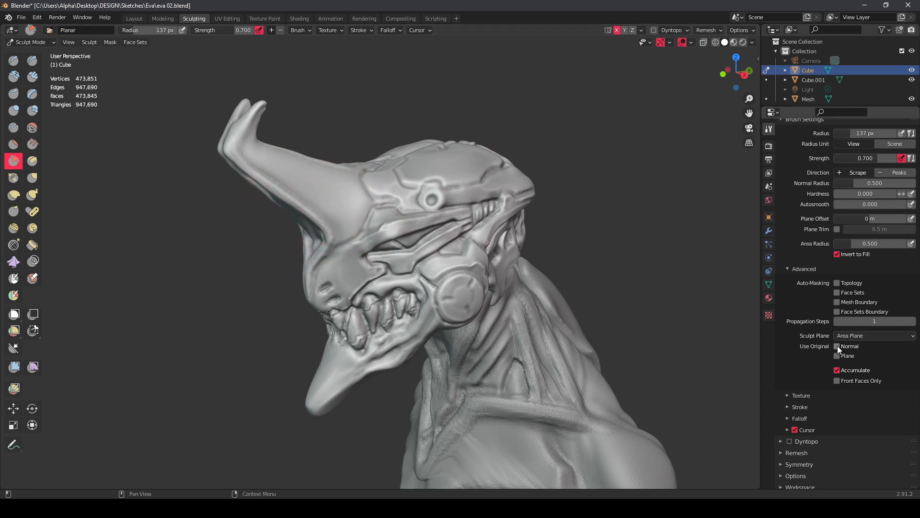
- Enable Use Original Normal in the Planar brush's Advanced settings
{"action": "left_click", "coordinate": [837, 345]}
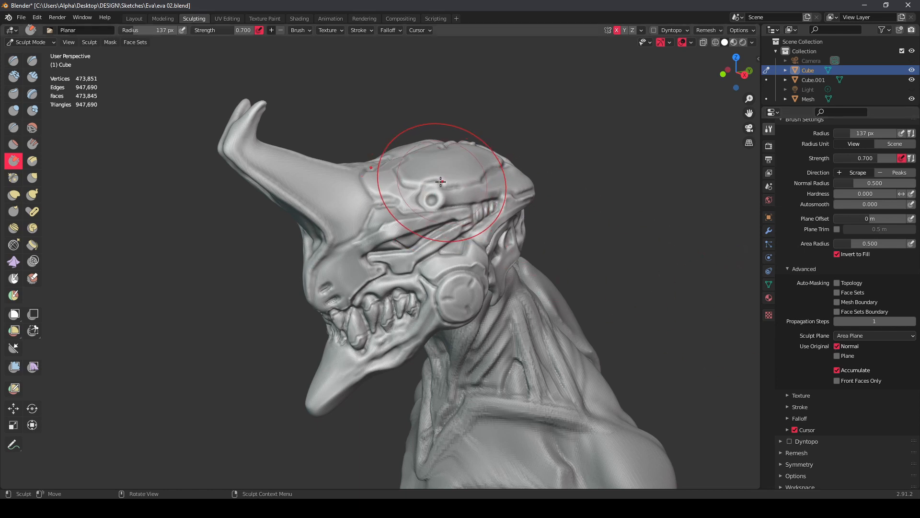
{"action": "mouse_move", "coordinate": [311, 241]}
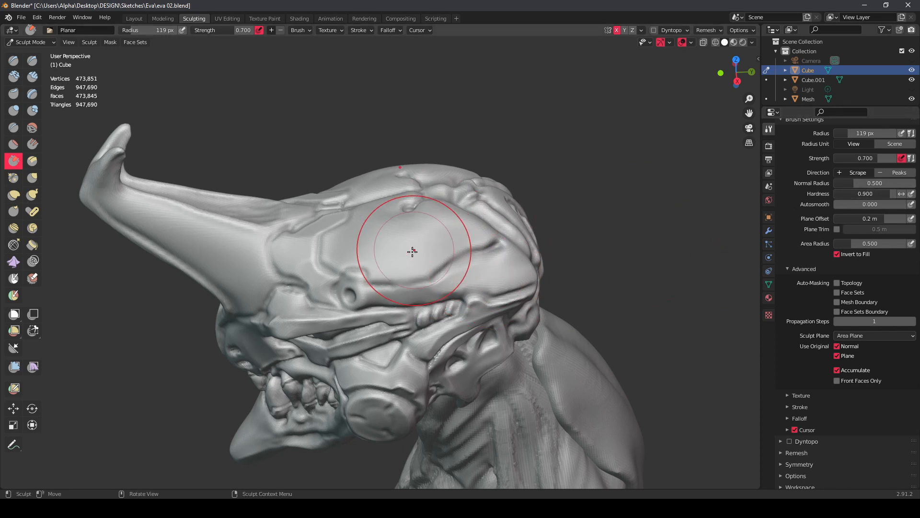
- Stamp a test flat plateau onto the top of the head with the Planar brush
{"action": "left_click", "coordinate": [410, 251]}
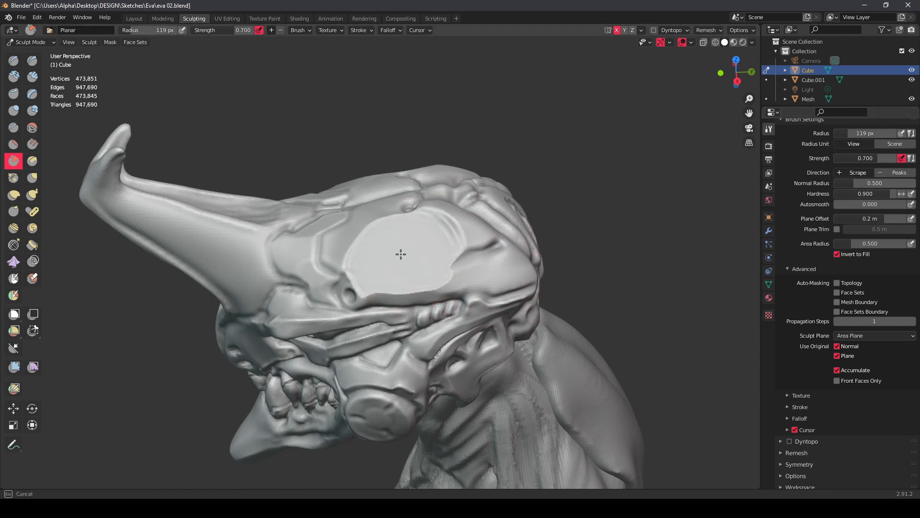
{"action": "mouse_move", "coordinate": [430, 257]}
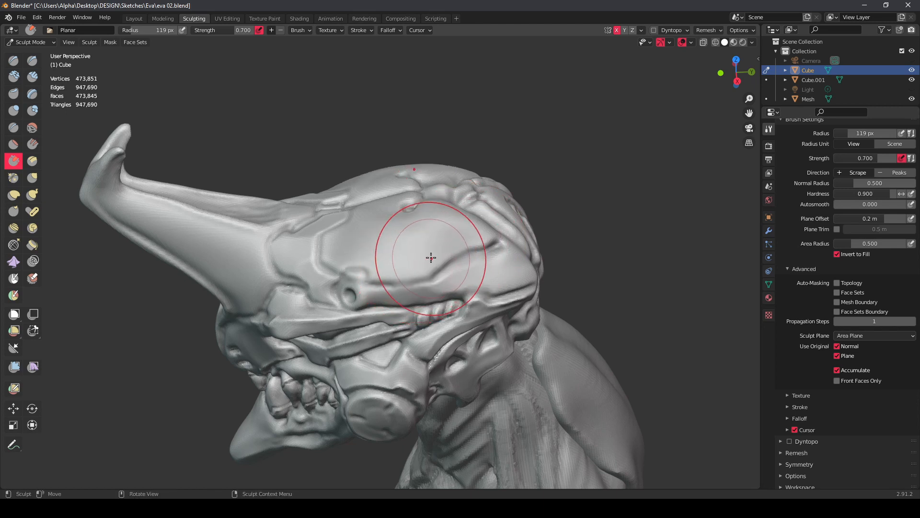
{"action": "mouse_move", "coordinate": [391, 274]}
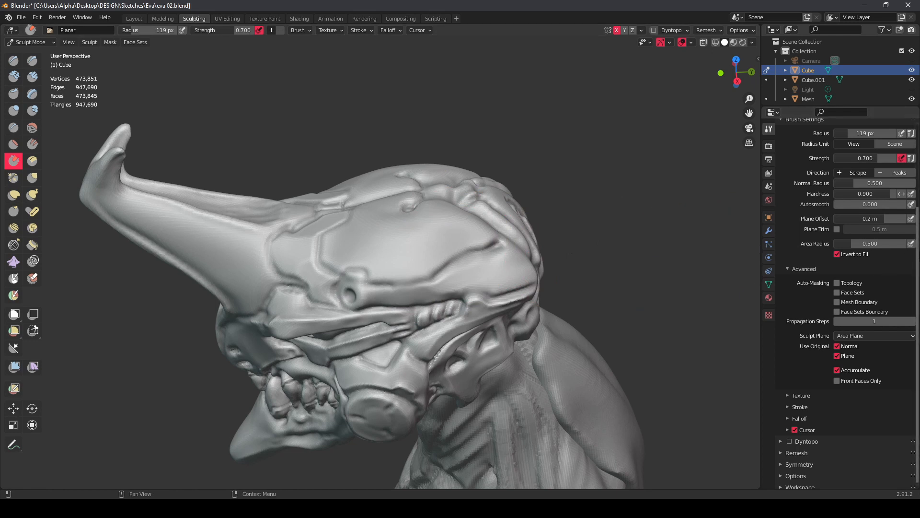
- Press flat plateaus into the head top using the 0.1 m plane offset
{"action": "left_click", "coordinate": [799, 406]}
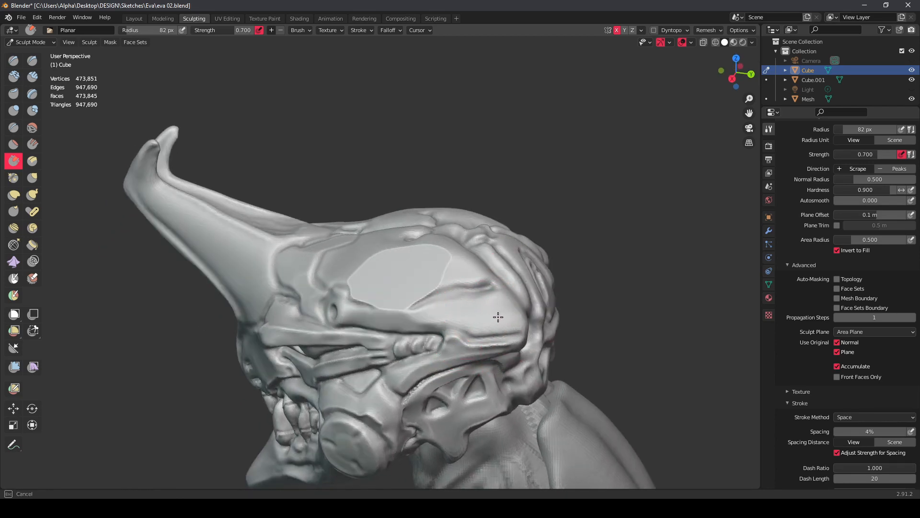
{"action": "mouse_move", "coordinate": [518, 317]}
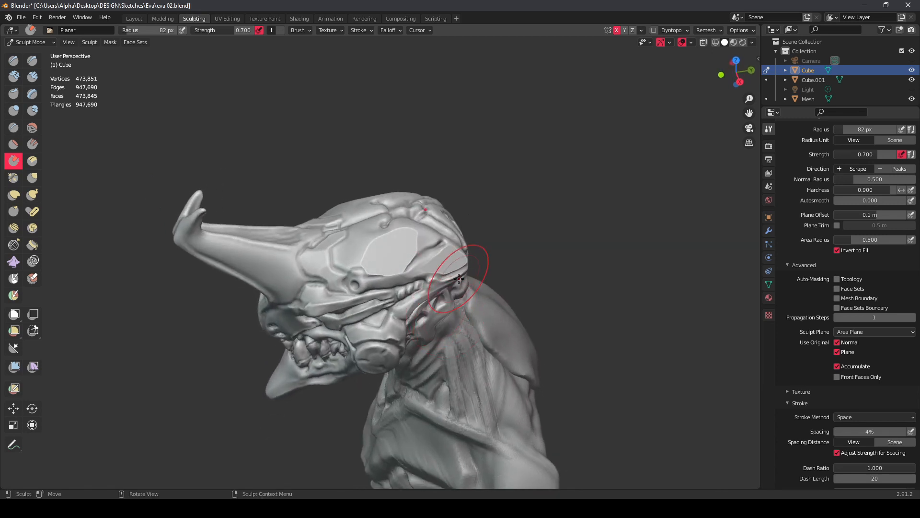
{"action": "mouse_move", "coordinate": [401, 251]}
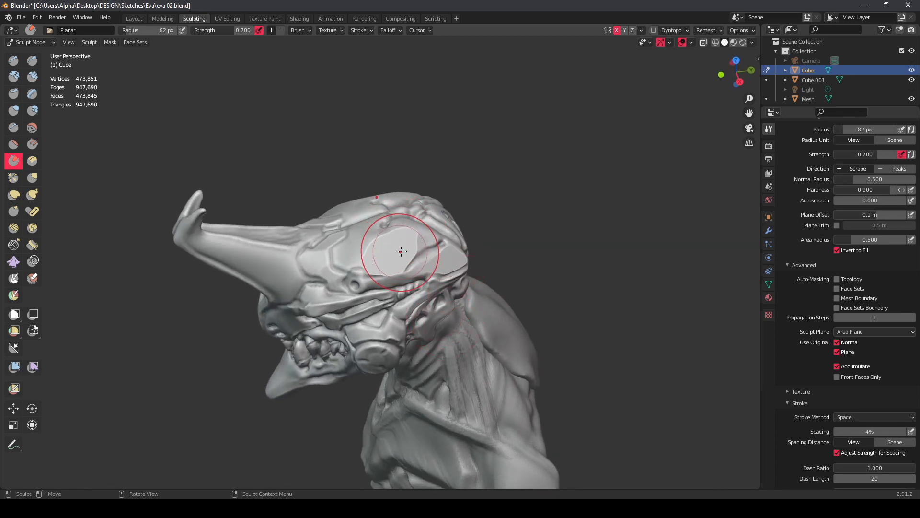